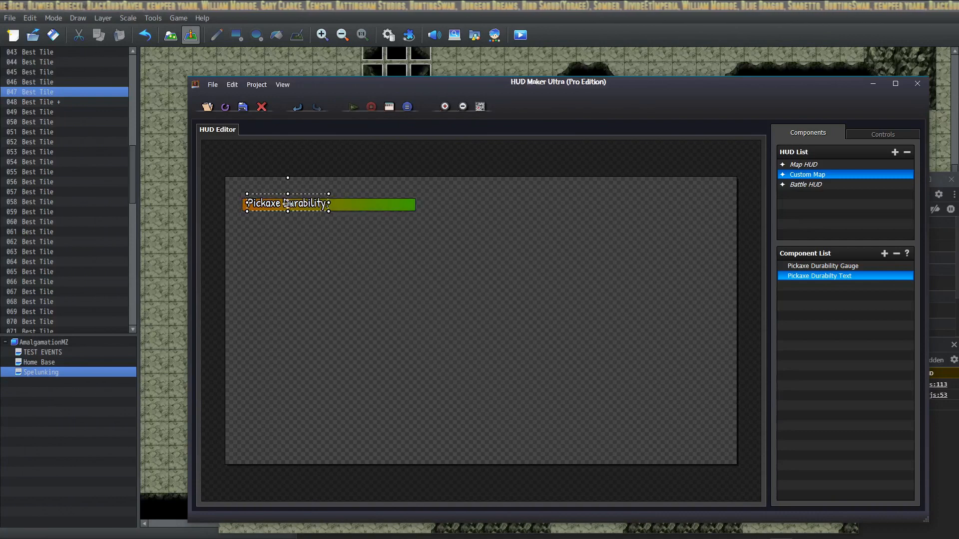
pyautogui.moveTo(279, 145)
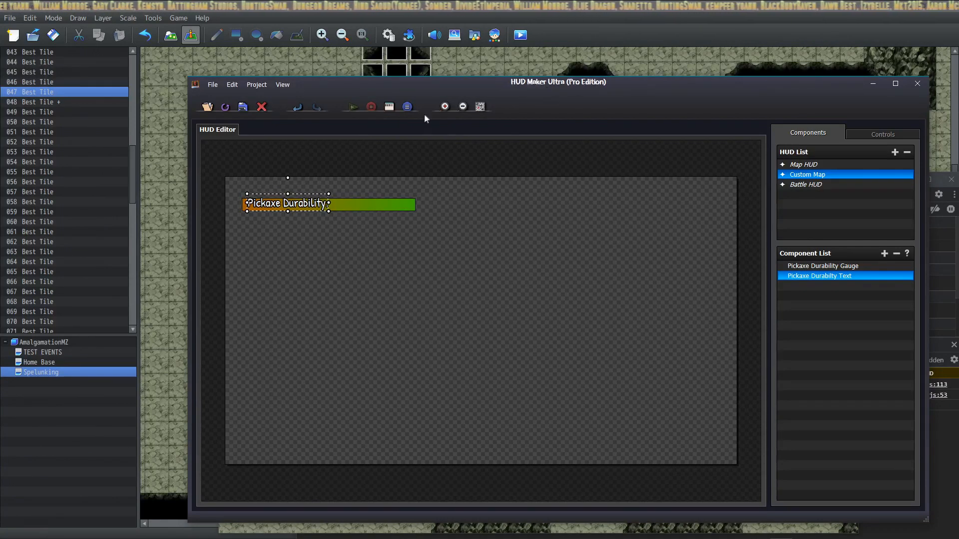
pyautogui.moveTo(737, 222)
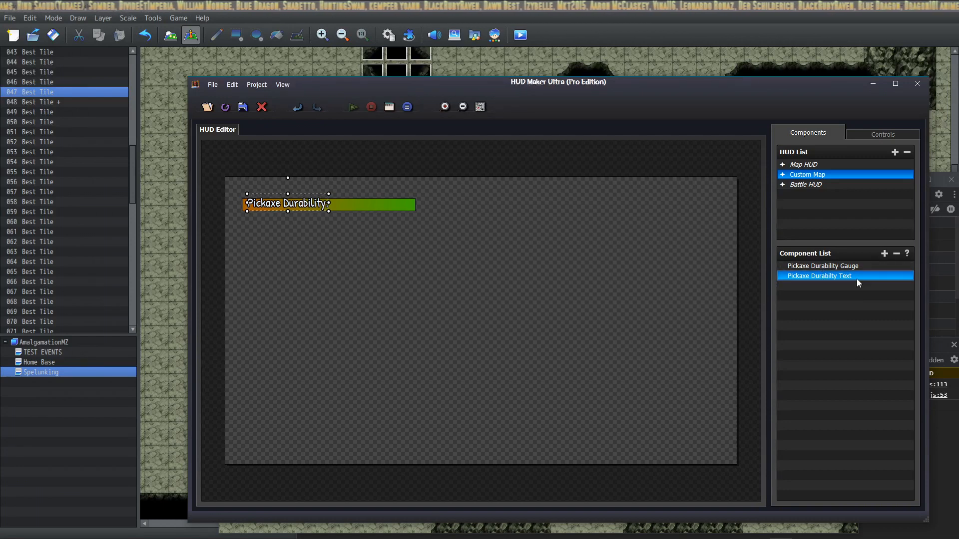
# Step: Review the durability text component's properties and close them without changes
pyautogui.click(883, 252)
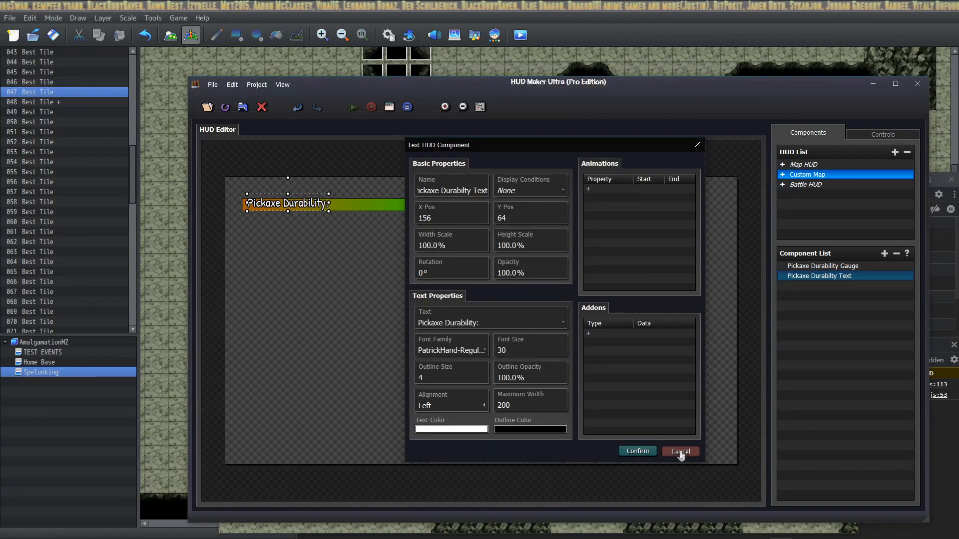
pyautogui.click(679, 451)
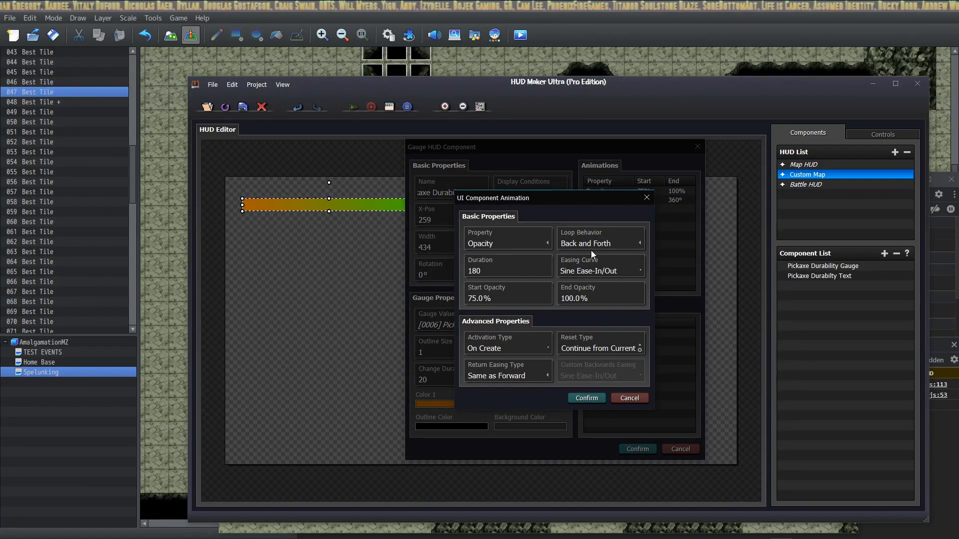
pyautogui.moveTo(510, 237)
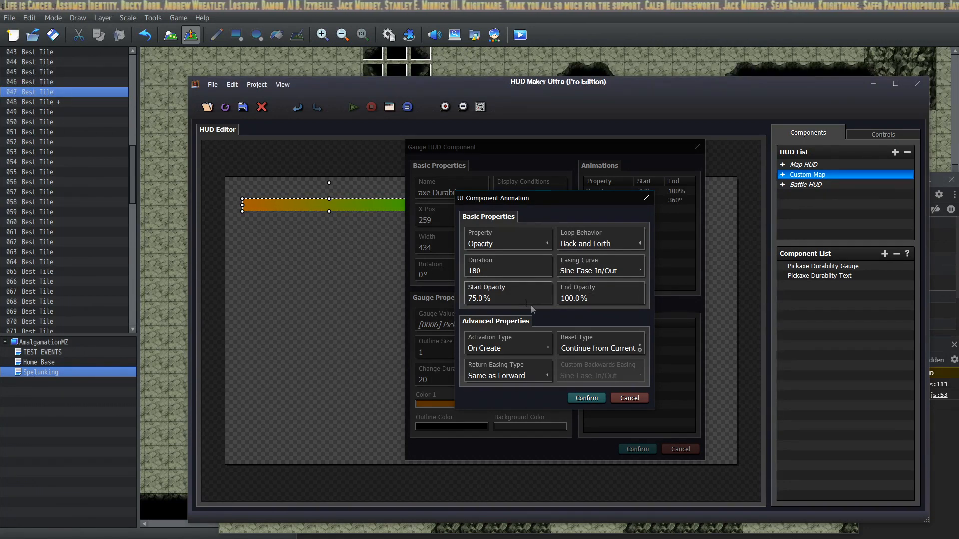
pyautogui.moveTo(540, 381)
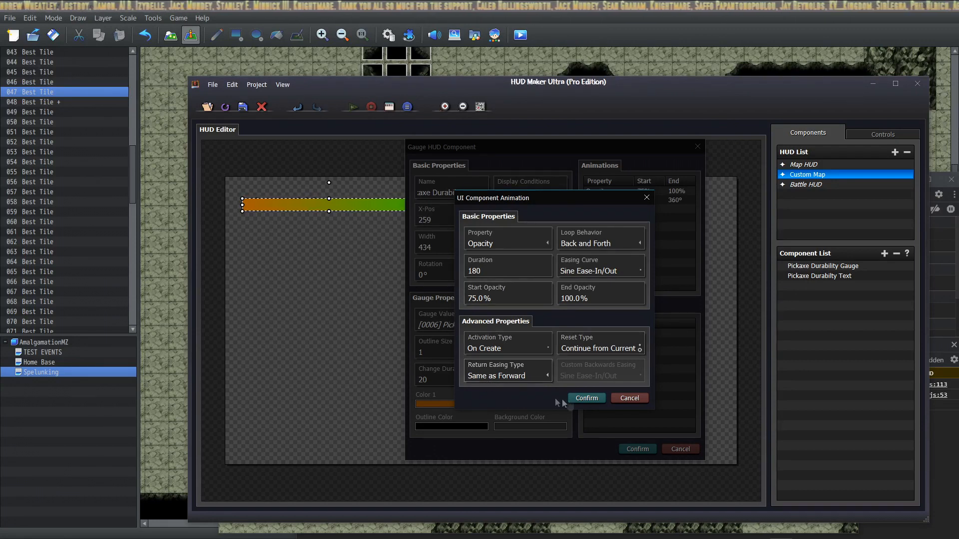
# Step: Close the gauge's opacity (75%–100%) and hue (1°–360°) animation dialogs unchanged
pyautogui.click(508, 244)
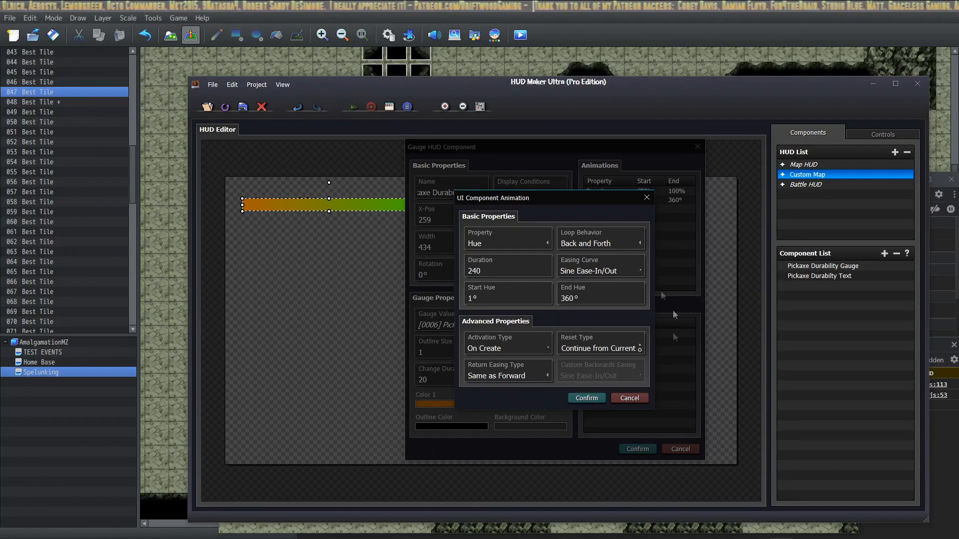
pyautogui.click(584, 398)
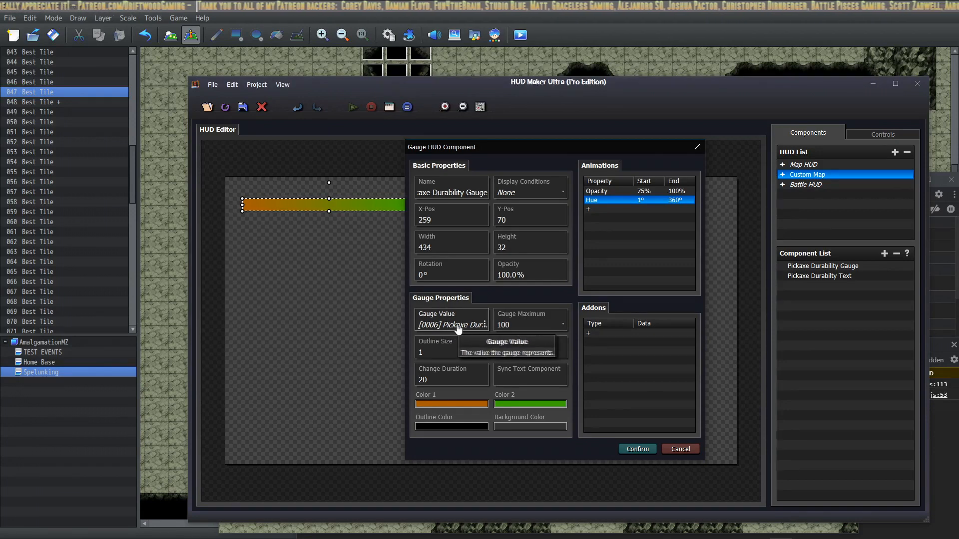
# Step: Confirm the gauge value uses variable 0006 Pickaxe Durability, then bring up Gauge Maximum
pyautogui.click(451, 323)
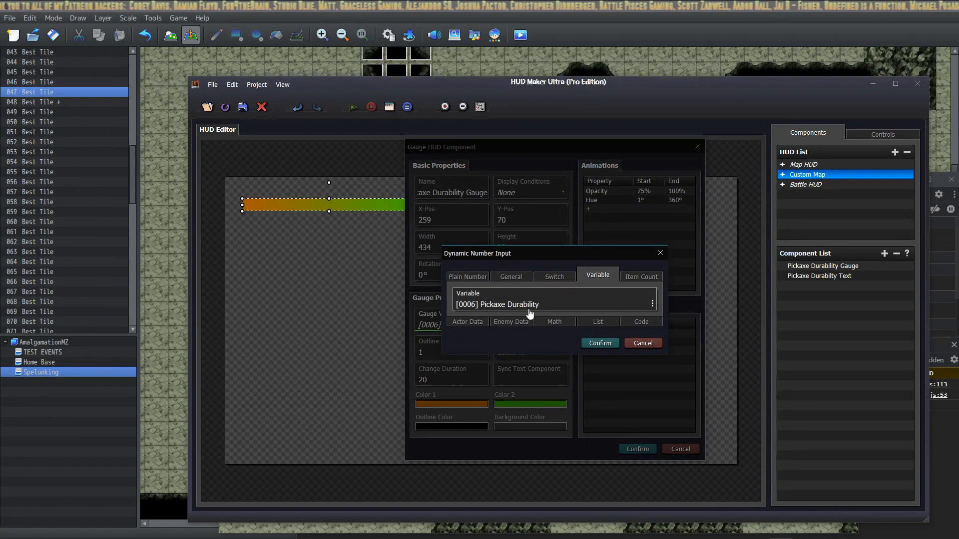
pyautogui.click(598, 342)
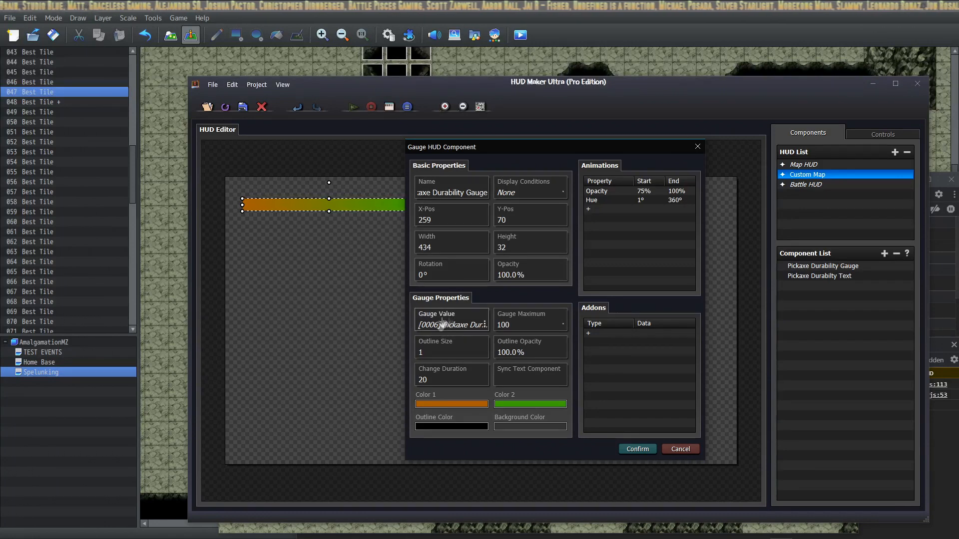
pyautogui.moveTo(520, 323)
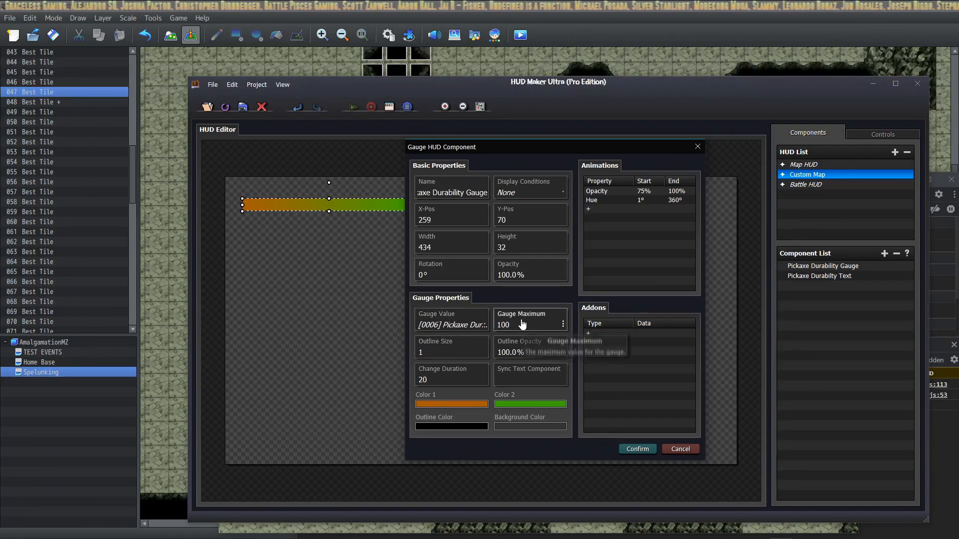
pyautogui.click(527, 323)
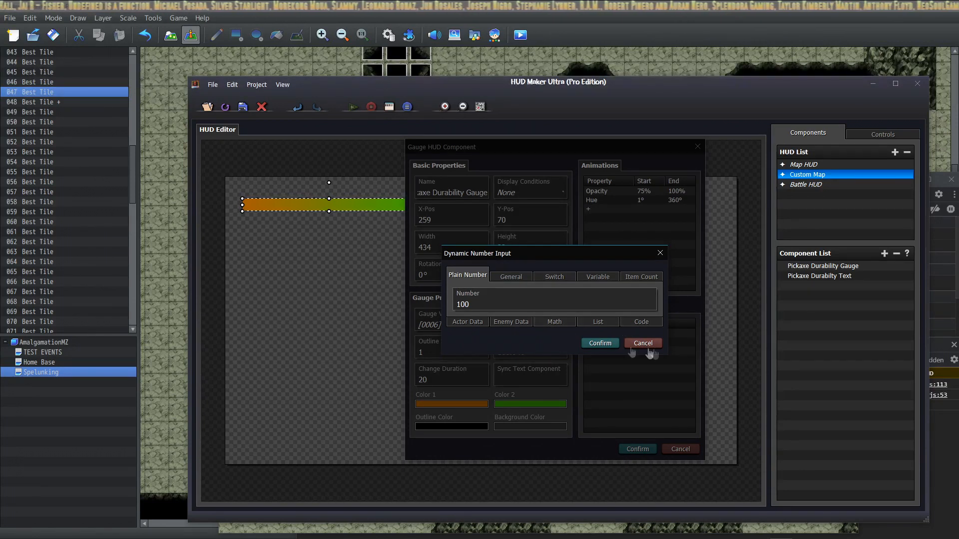
# Step: Leave the maximum at 100, close the gauge component and start a playtest
pyautogui.click(598, 342)
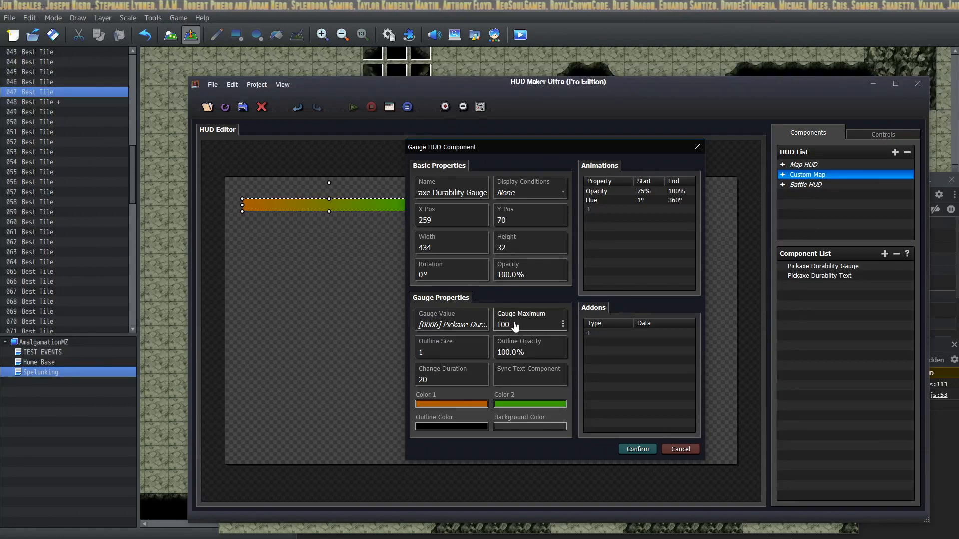
pyautogui.moveTo(524, 322)
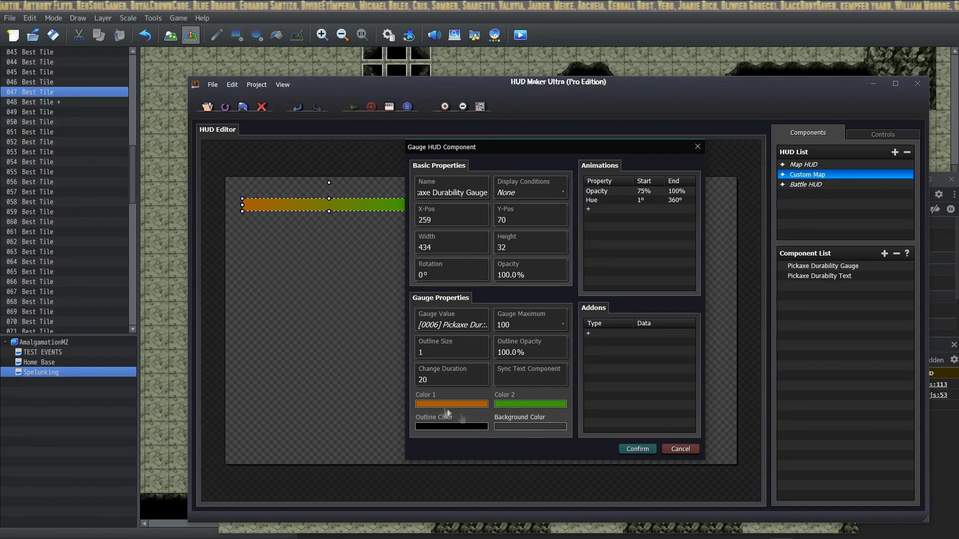
pyautogui.click(636, 448)
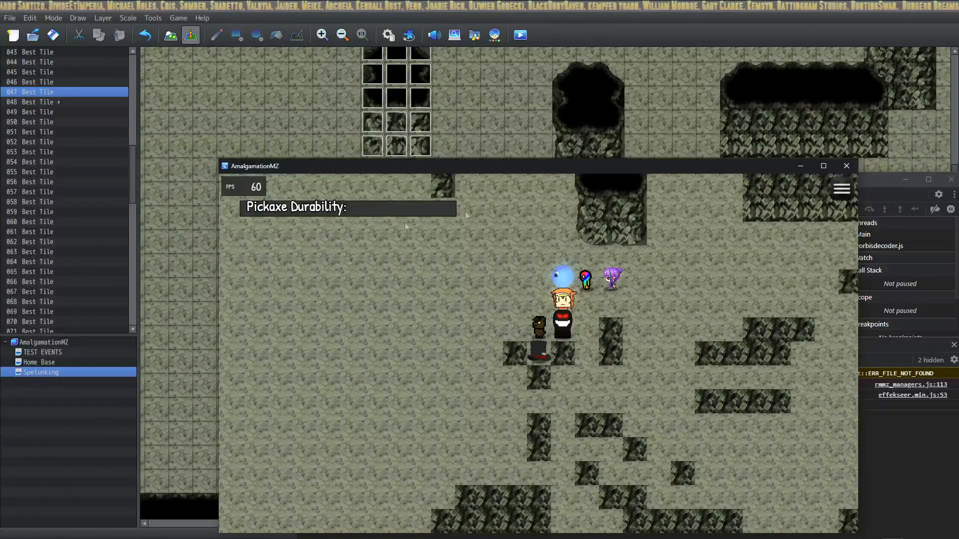
# Step: Close the running AmalgamationMZ playtest window
pyautogui.click(846, 166)
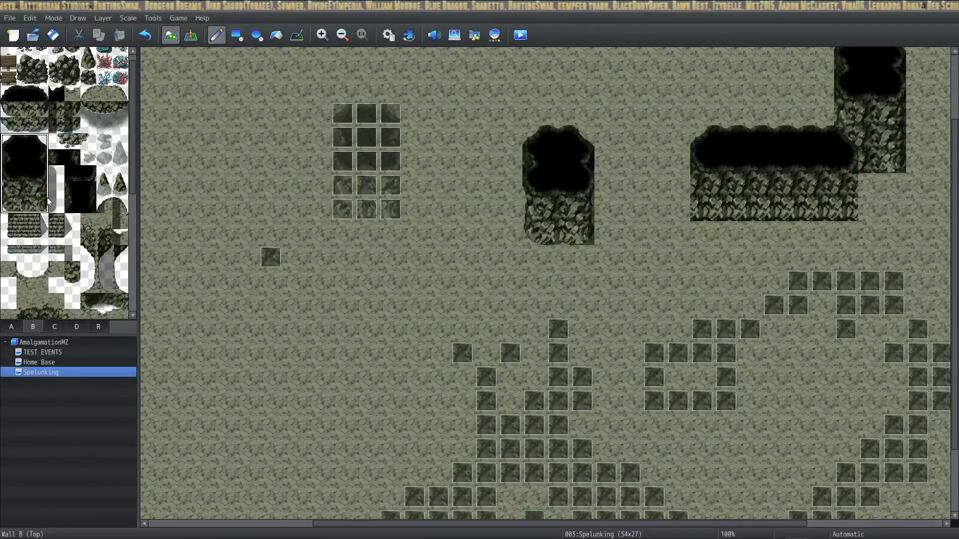
# Step: Scroll to the lower cave map, switch to Event mode and open the Best Tile wall event
pyautogui.click(104, 205)
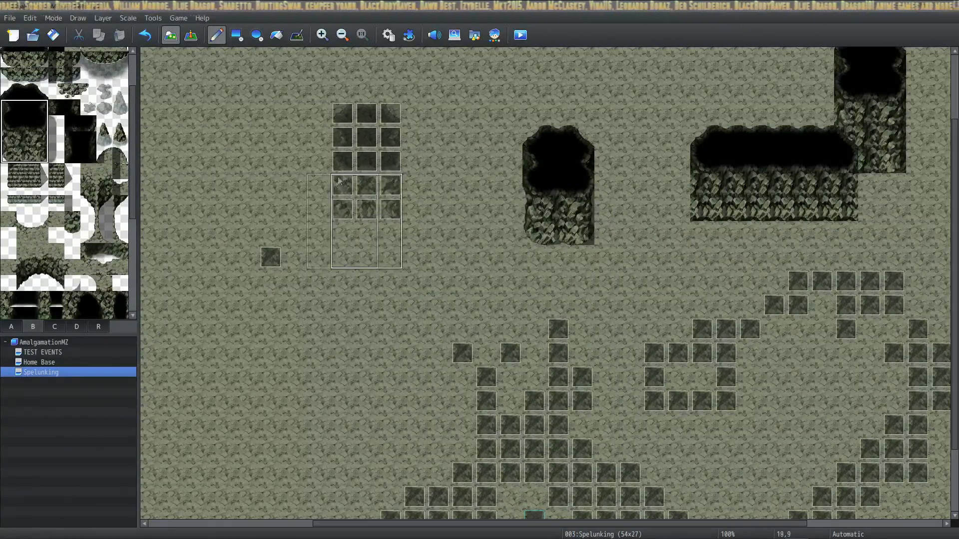
pyautogui.scroll(-3)
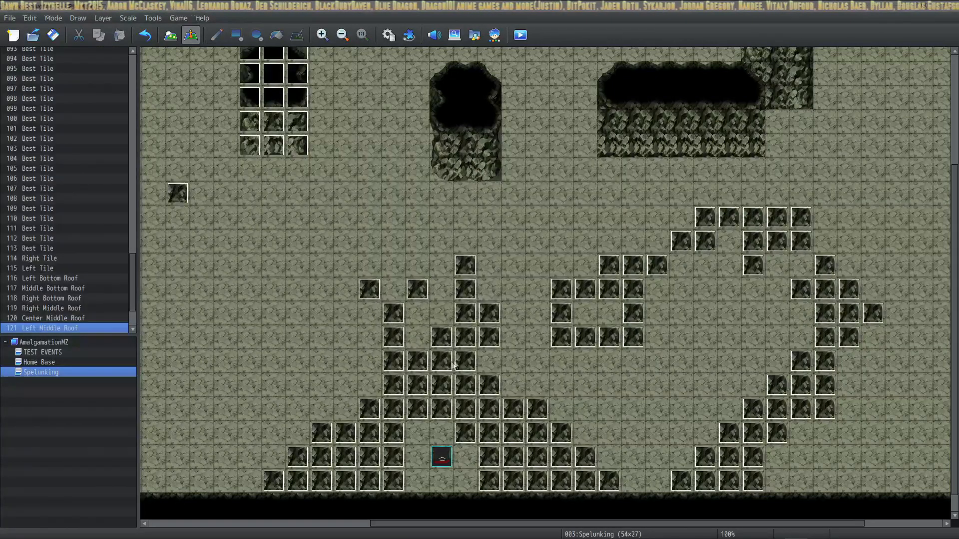
pyautogui.moveTo(414, 394)
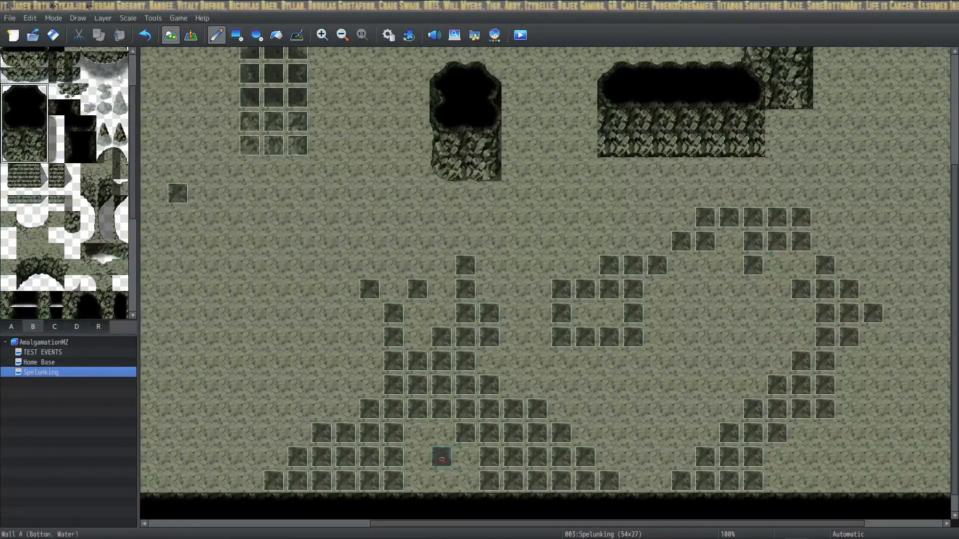
pyautogui.click(25, 139)
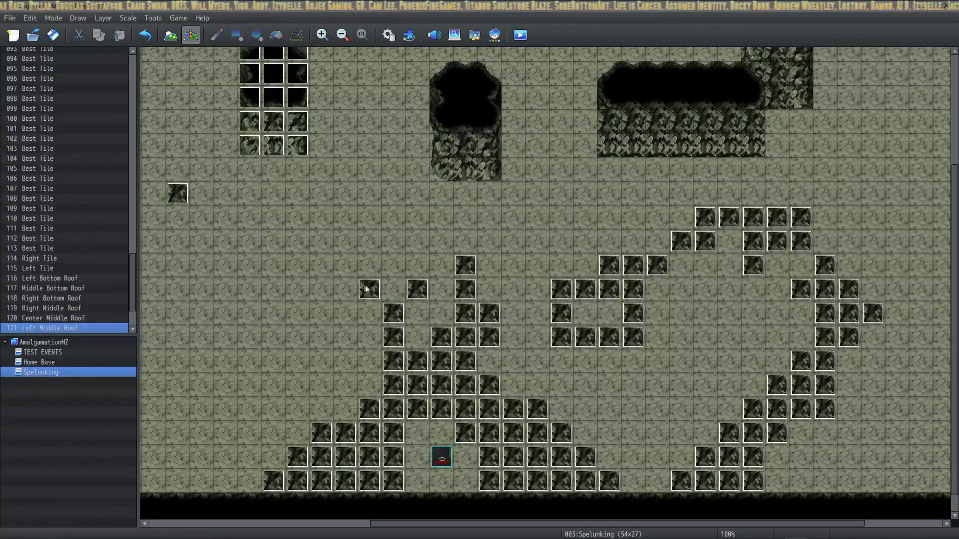
pyautogui.doubleClick(440, 456)
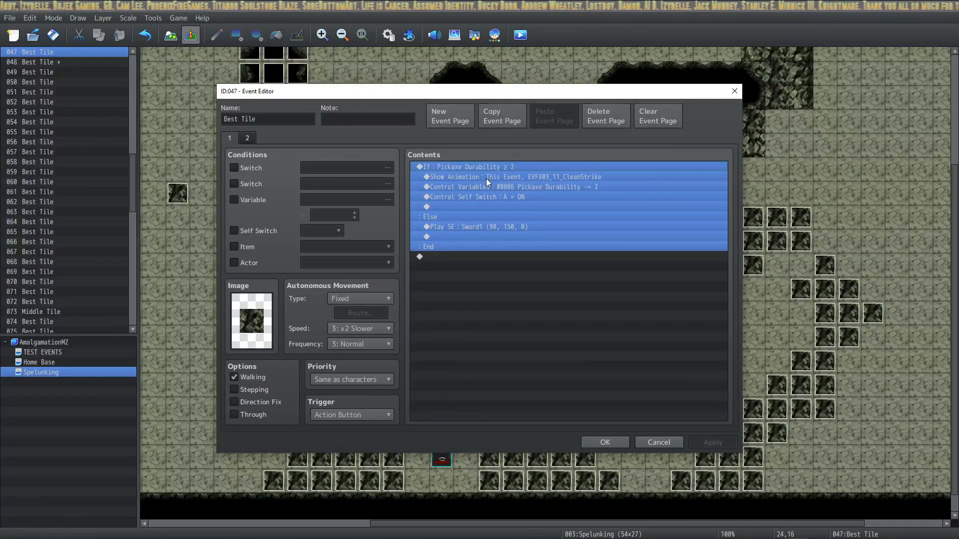
pyautogui.moveTo(507, 225)
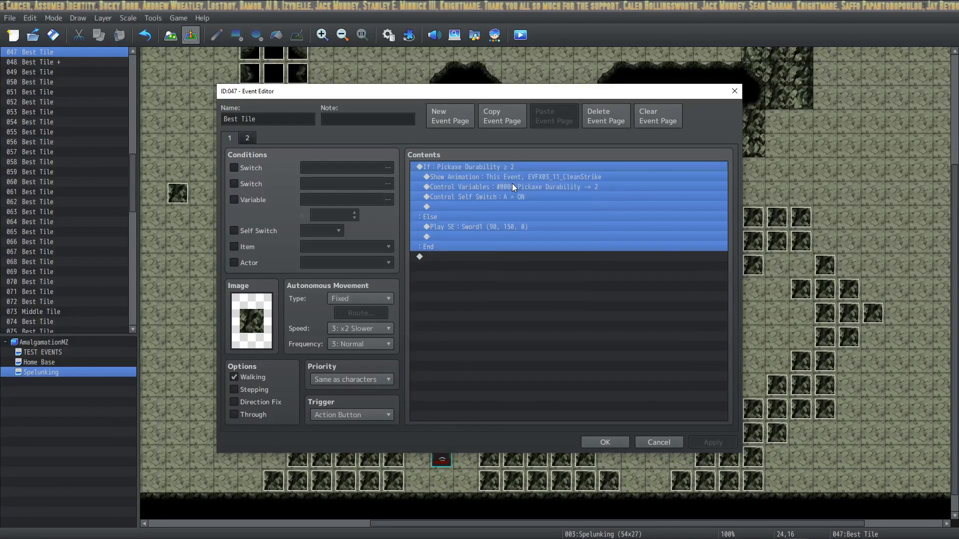
# Step: Reconfirm the Pickaxe Durability ≥ 2 branch and select the command subtracting 2 durability
pyautogui.doubleClick(465, 167)
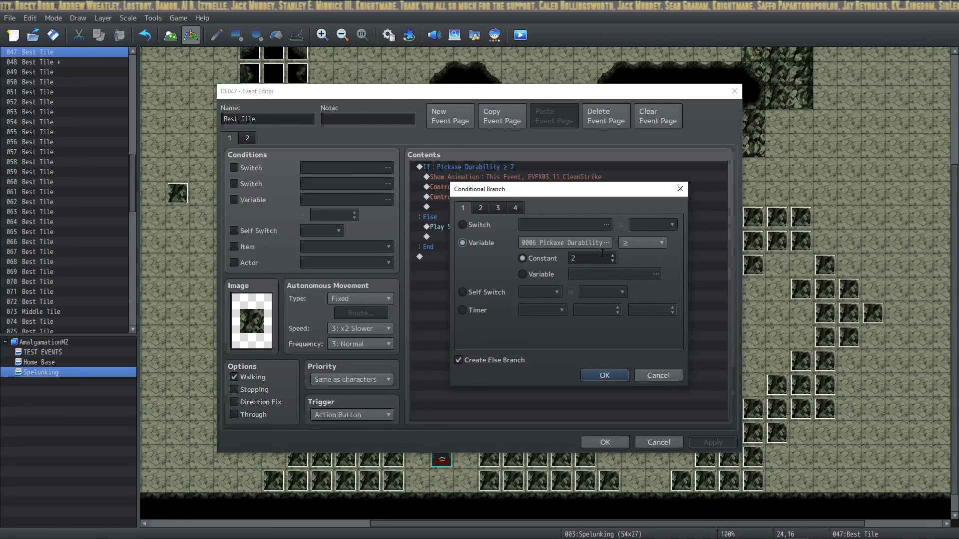
pyautogui.moveTo(600, 251)
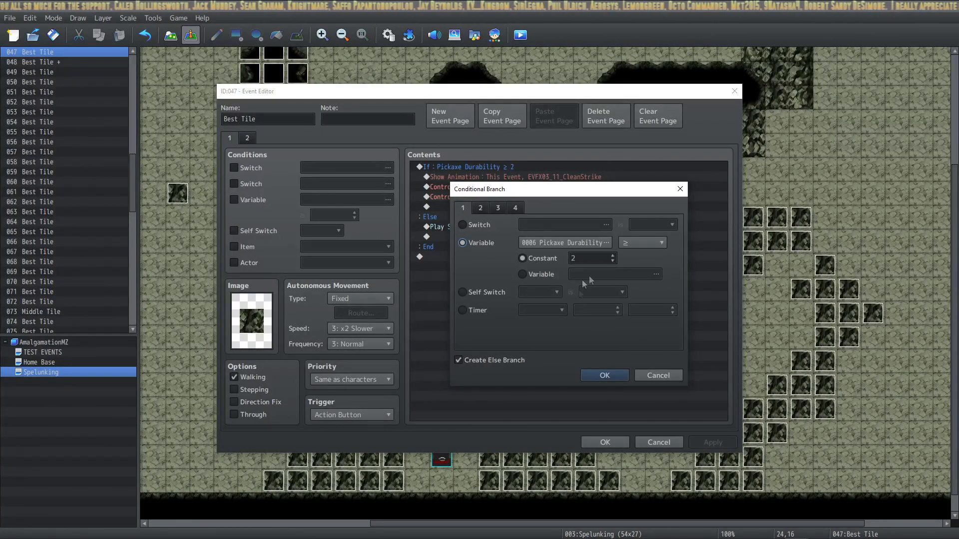
pyautogui.moveTo(630, 388)
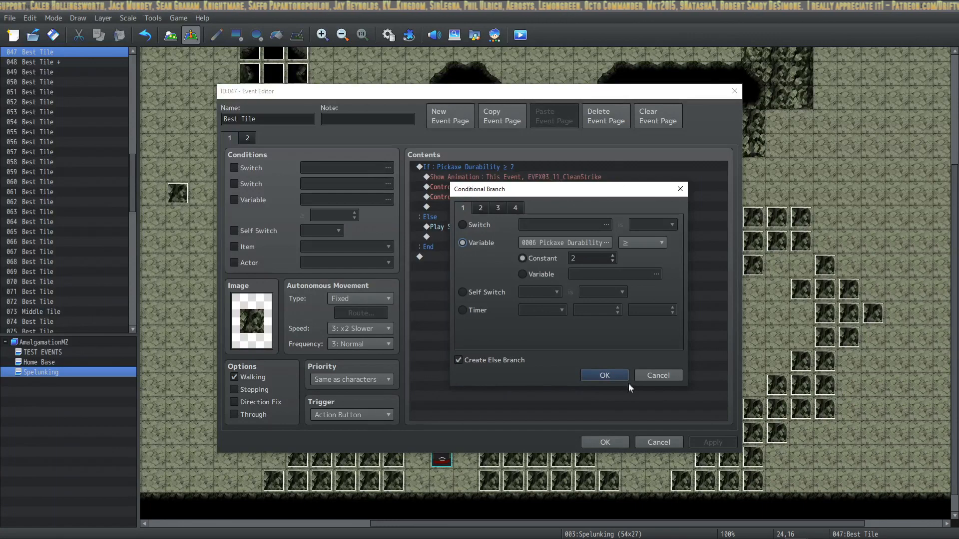
pyautogui.click(603, 375)
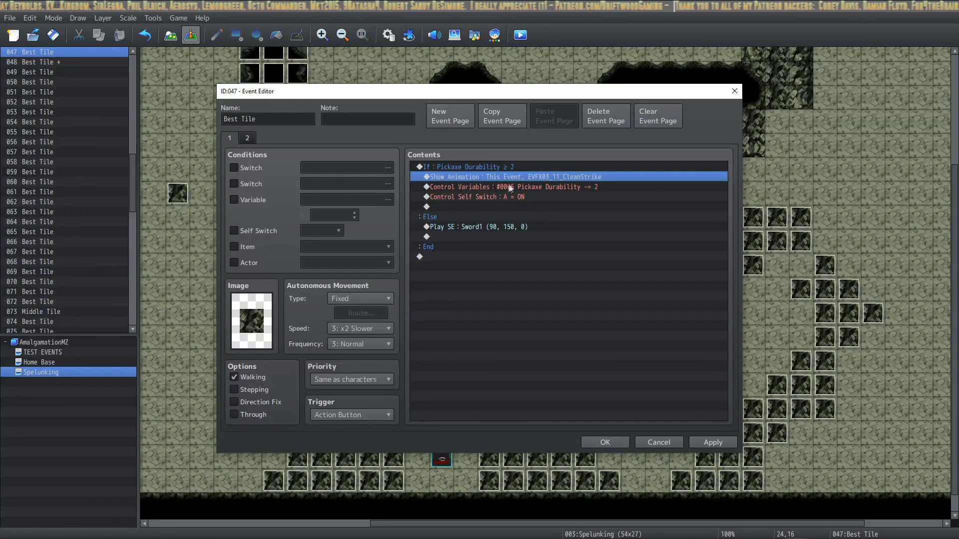
pyautogui.moveTo(517, 188)
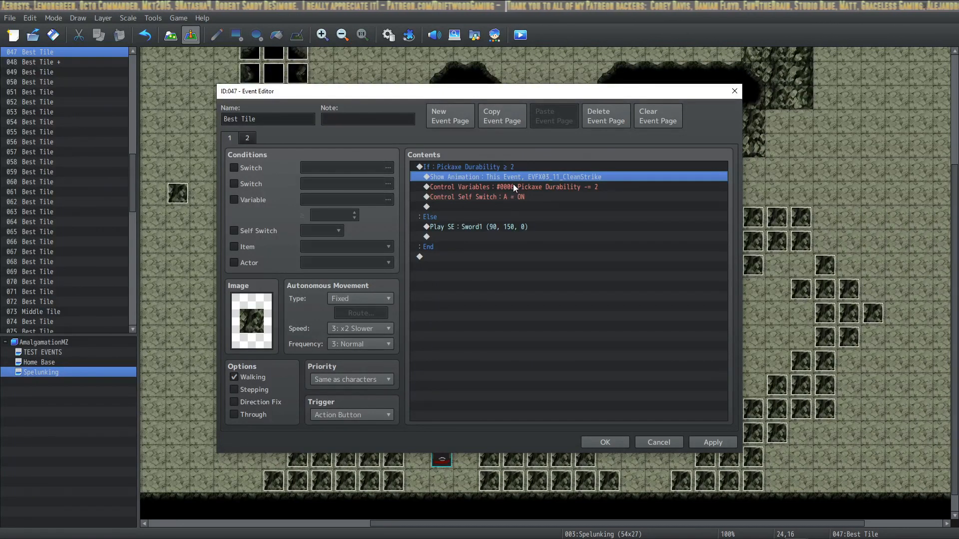
pyautogui.click(512, 186)
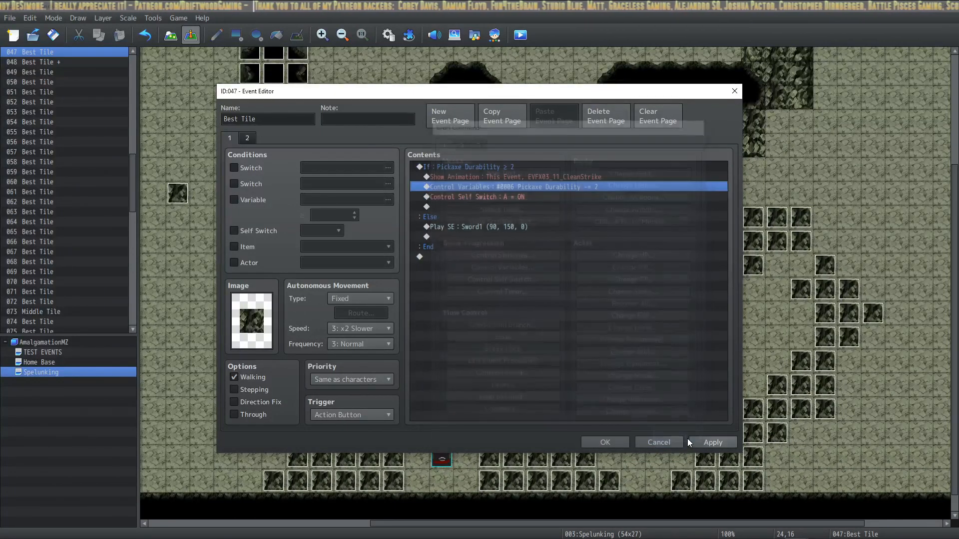
pyautogui.doubleClick(527, 187)
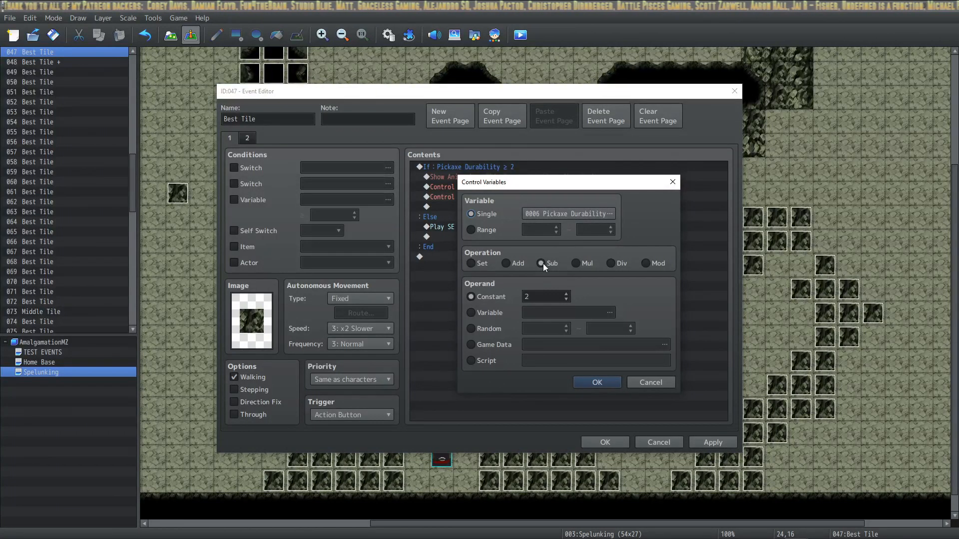
pyautogui.click(595, 382)
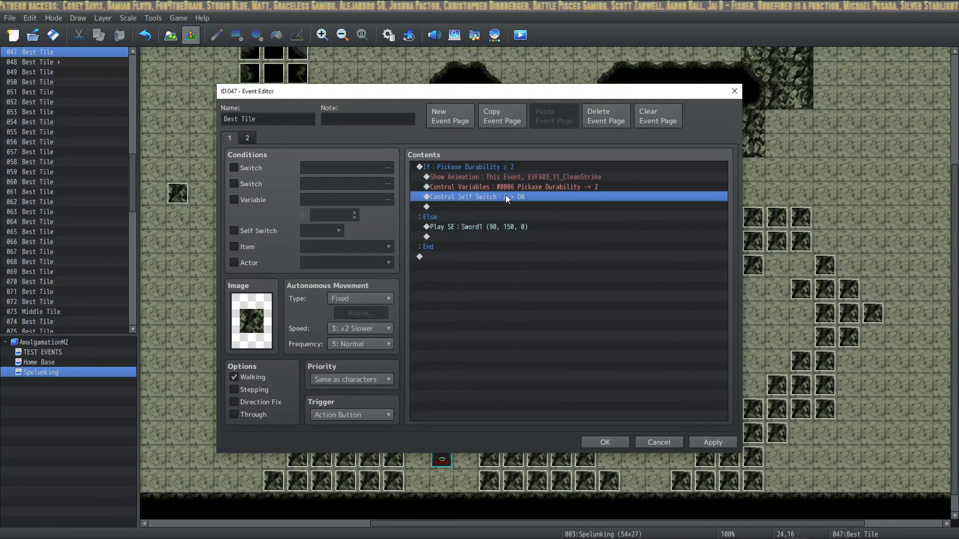
pyautogui.click(474, 226)
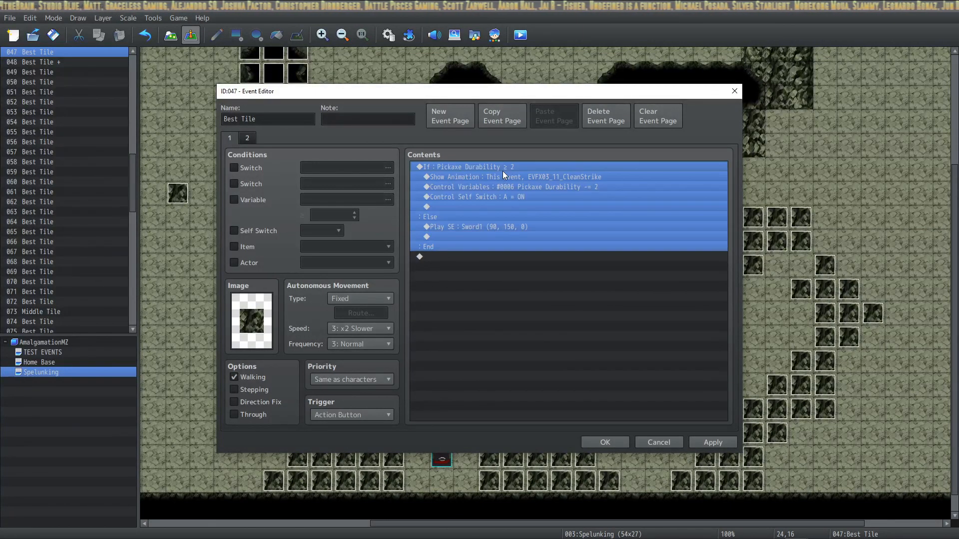
pyautogui.click(510, 186)
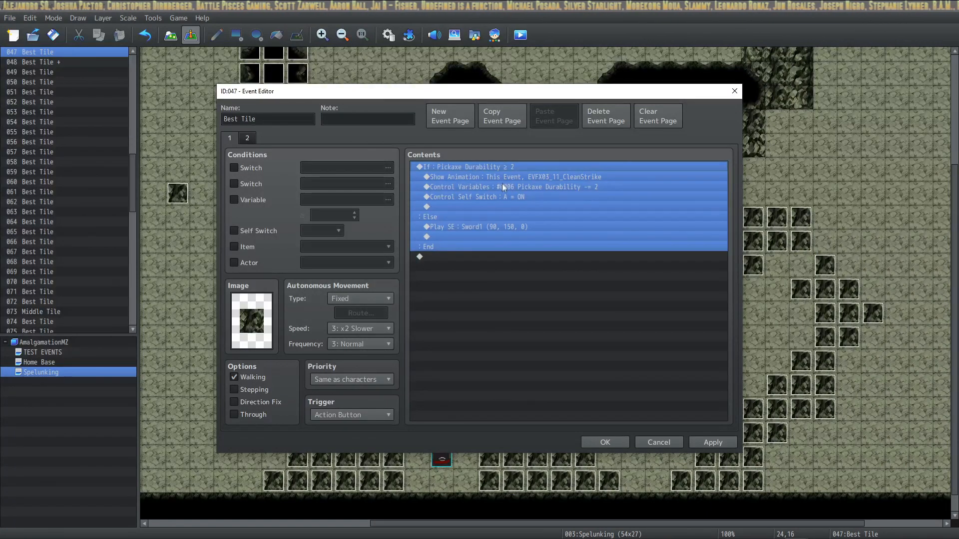
pyautogui.click(480, 226)
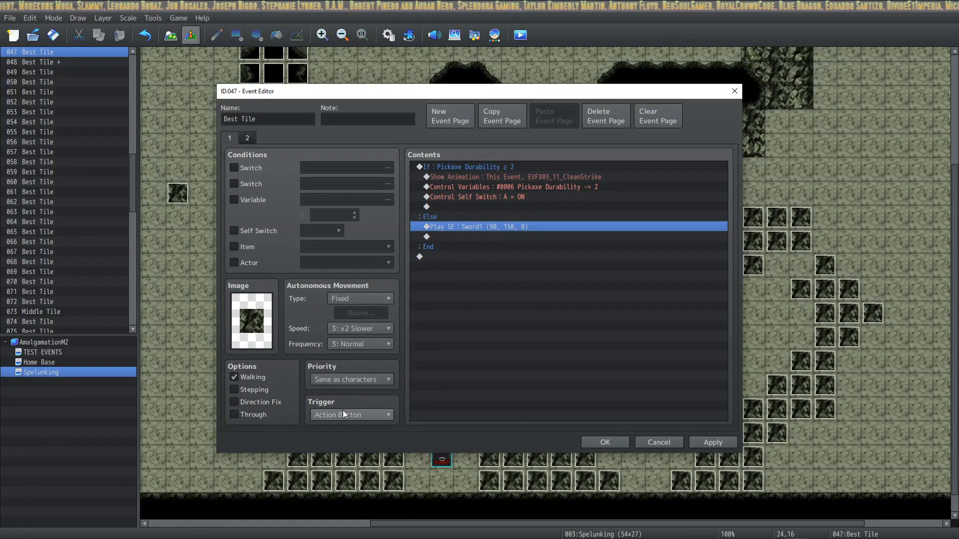
pyautogui.click(476, 196)
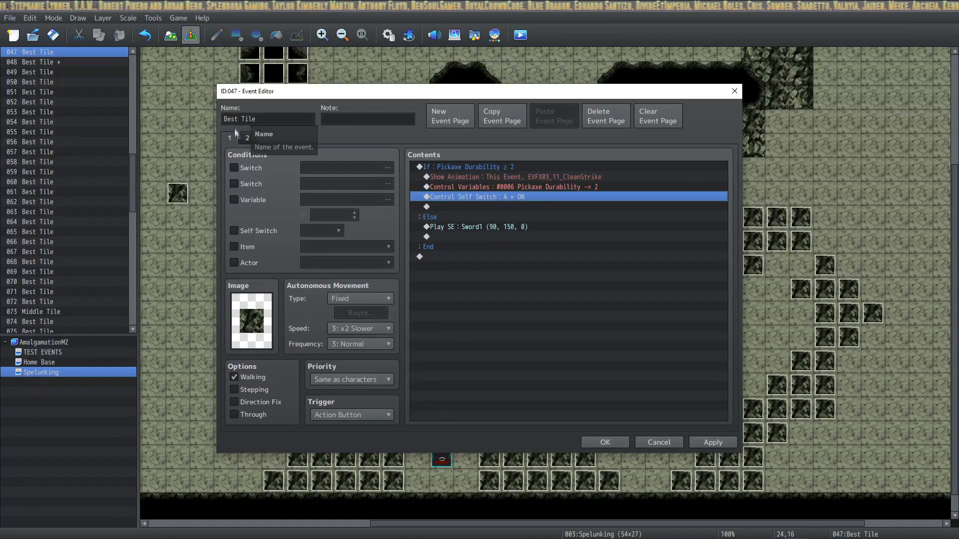
pyautogui.click(245, 137)
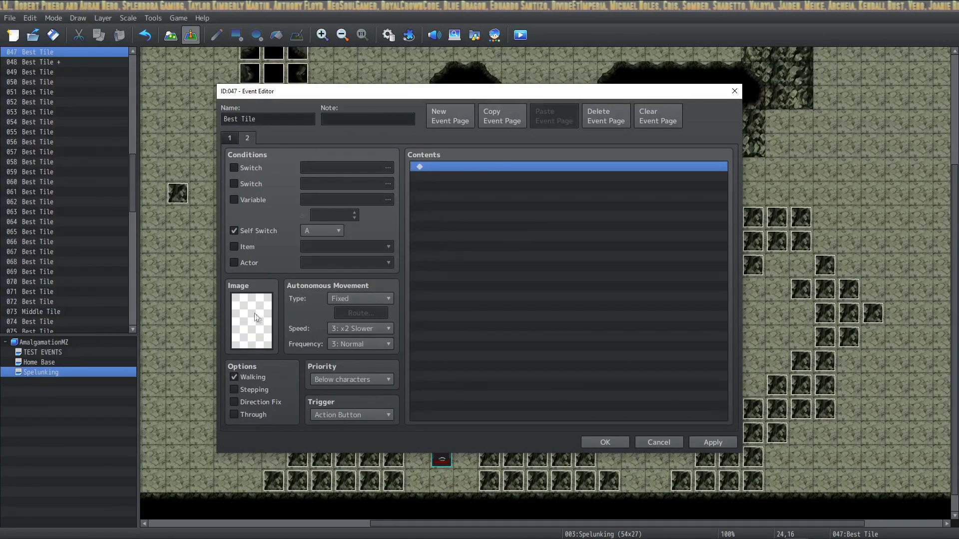
pyautogui.moveTo(271, 321)
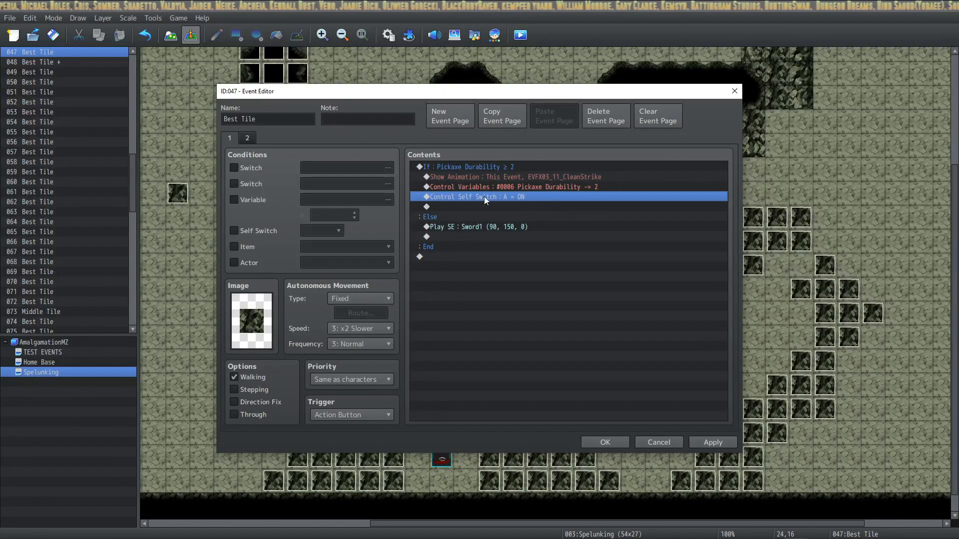
pyautogui.click(247, 138)
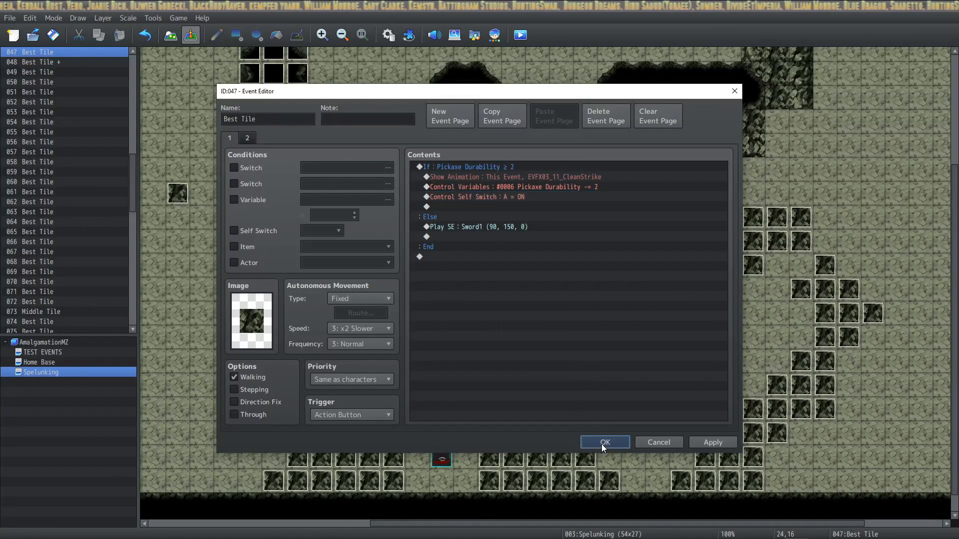
# Step: Save Best Tile, then review Best Tile + pages 2 (self switch B, 100 gold) and 3
pyautogui.click(603, 442)
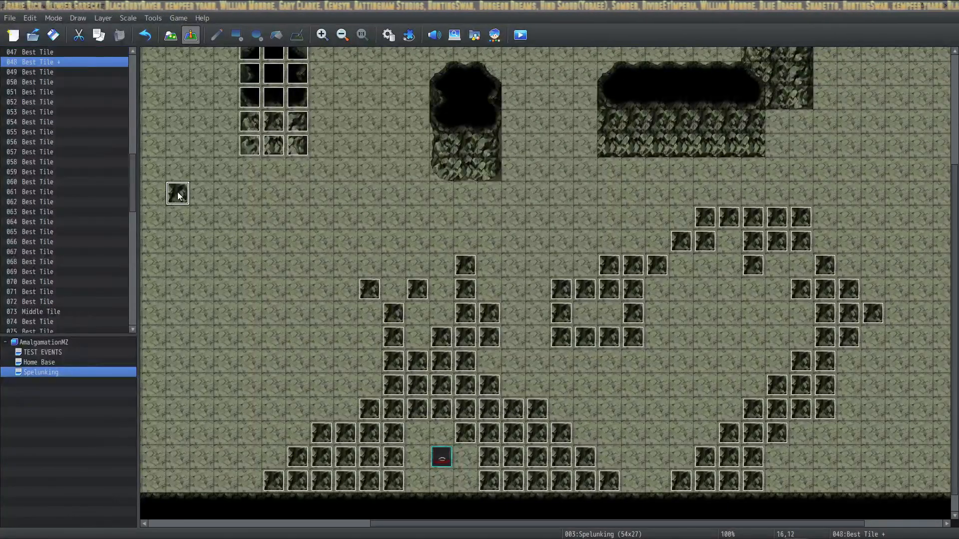
pyautogui.doubleClick(441, 457)
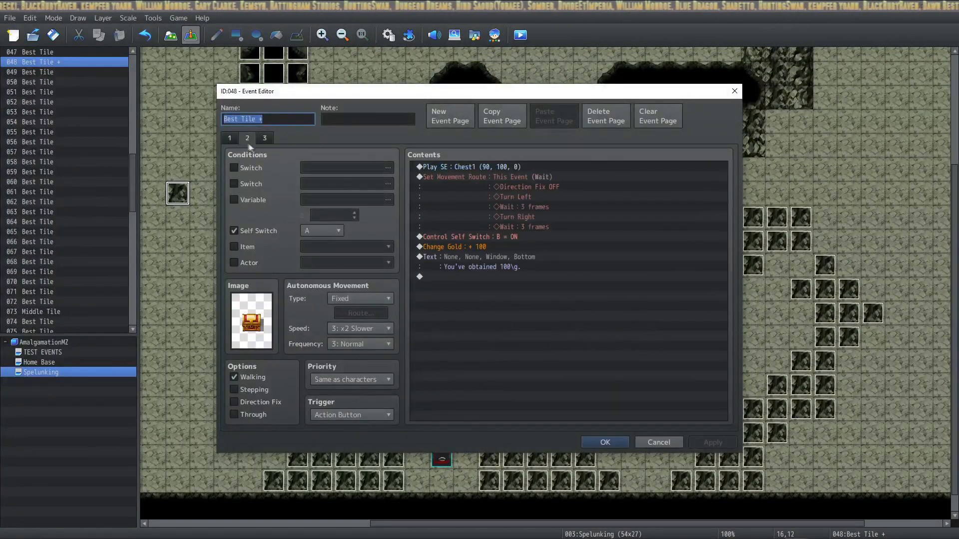
pyautogui.click(230, 138)
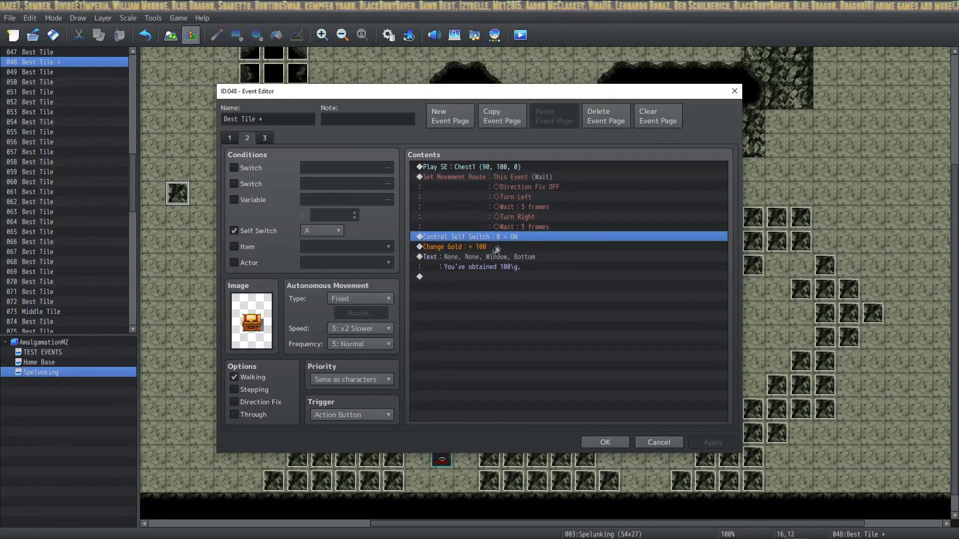
pyautogui.click(477, 256)
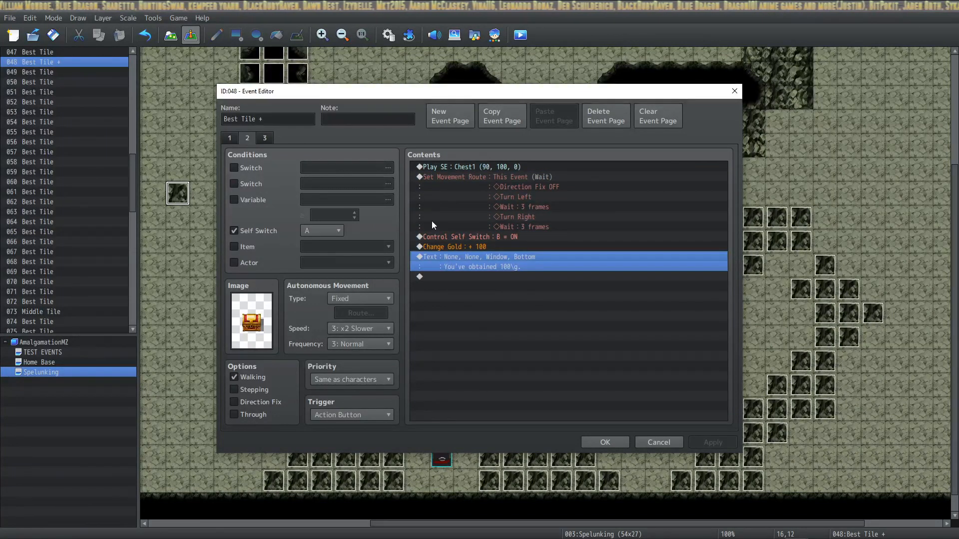
pyautogui.click(262, 137)
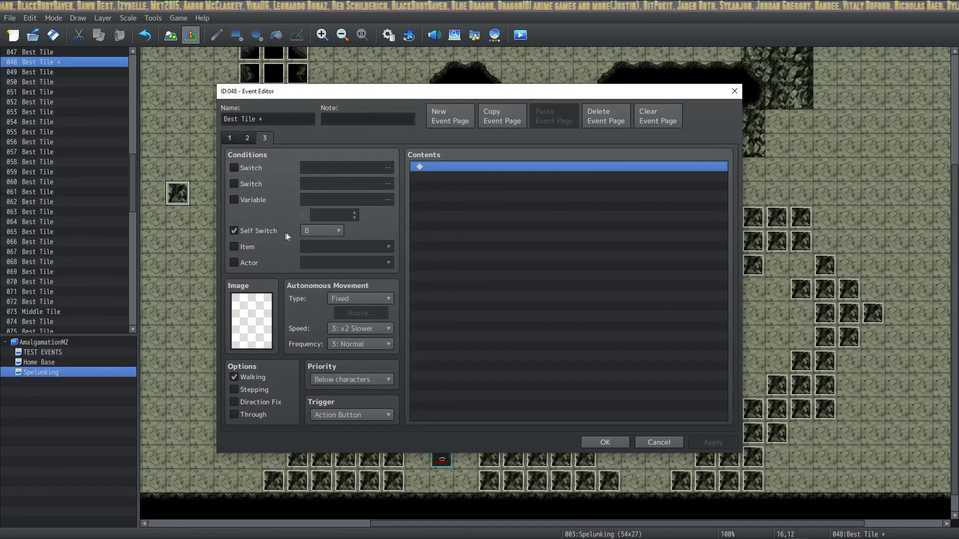
pyautogui.click(245, 137)
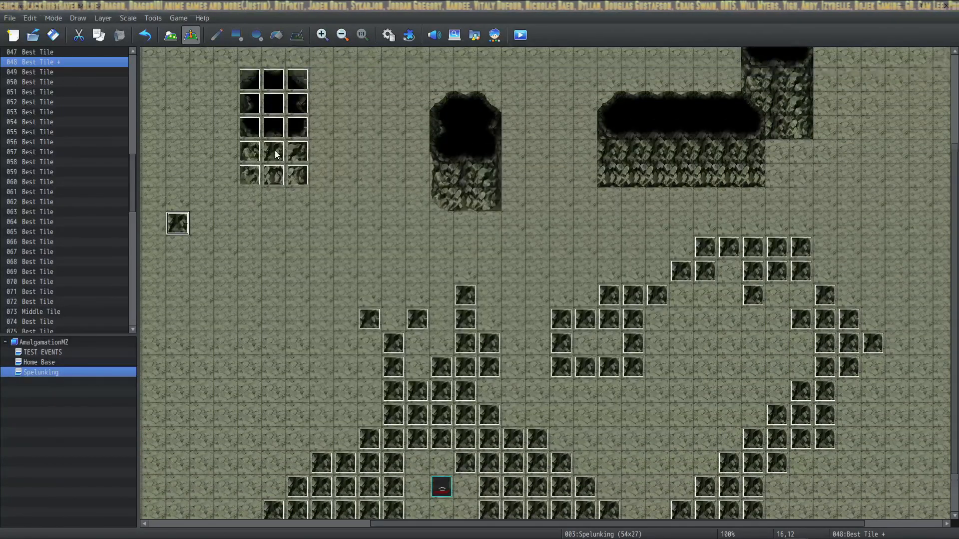
# Step: Create a new event on an empty tile with a Tileset B cave wall image
pyautogui.doubleClick(441, 486)
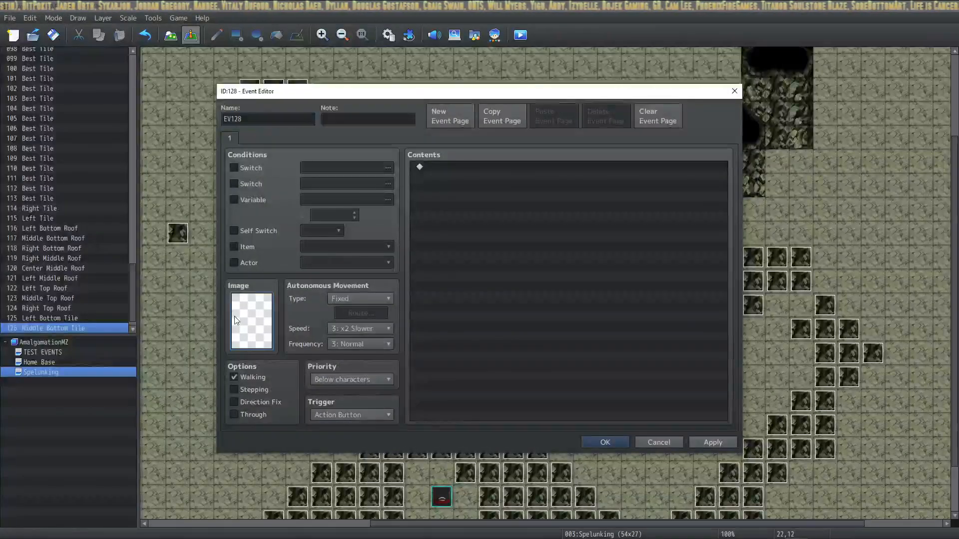
pyautogui.click(249, 320)
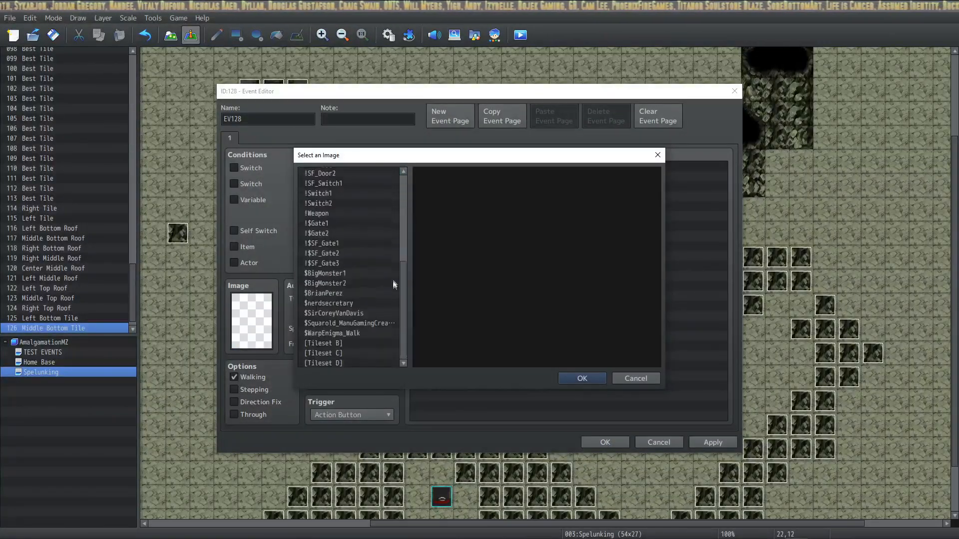
pyautogui.click(323, 343)
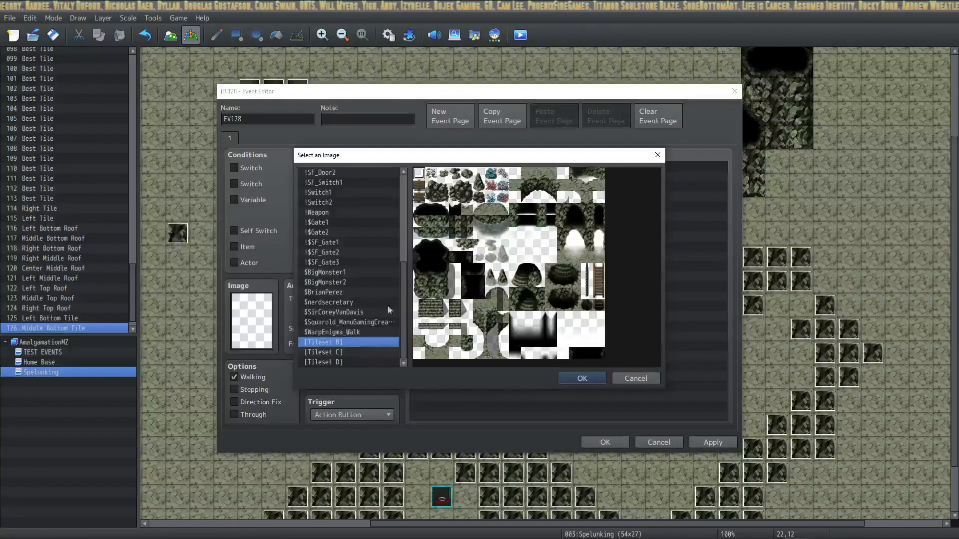
pyautogui.click(574, 293)
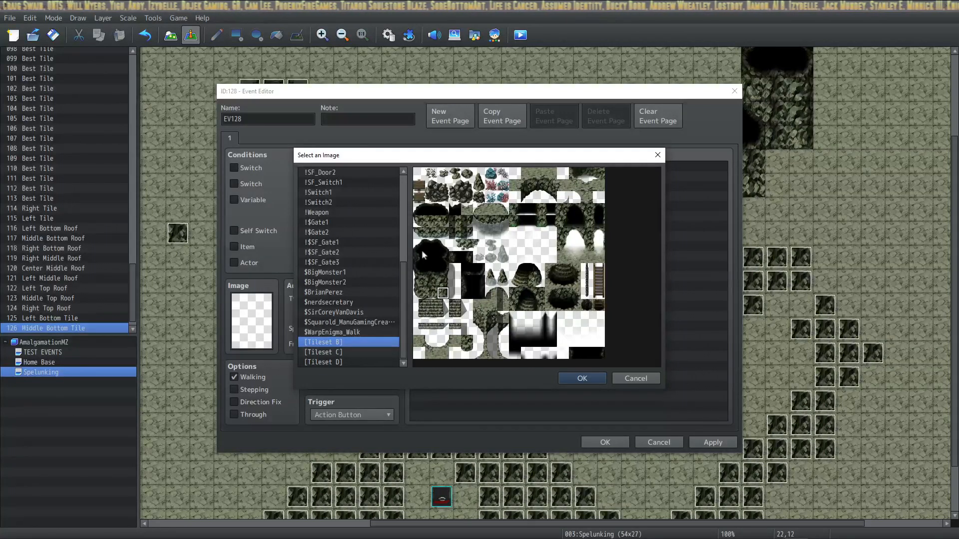
pyautogui.click(429, 282)
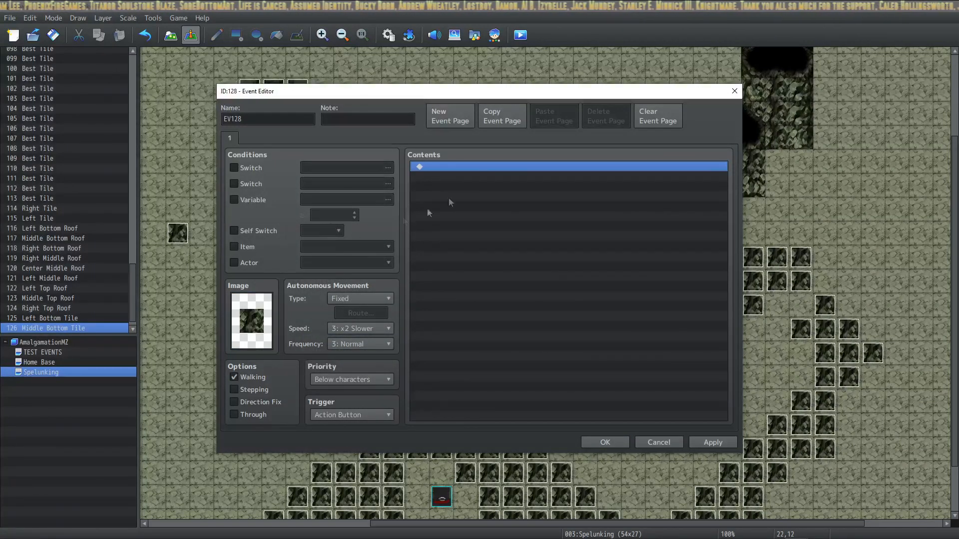
# Step: Add Show Animation EVFX03_11_CleanStrike targeting This Event
pyautogui.doubleClick(568, 167)
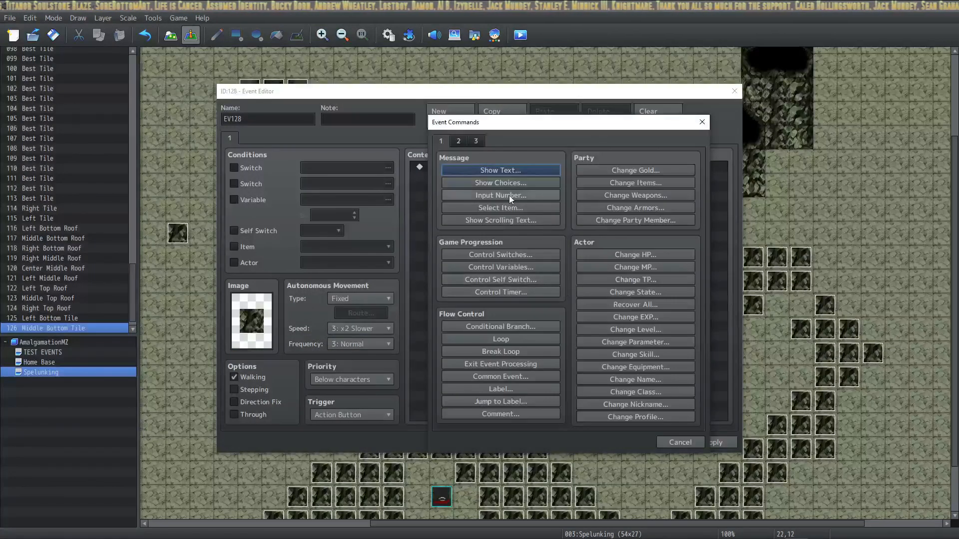
pyautogui.click(457, 140)
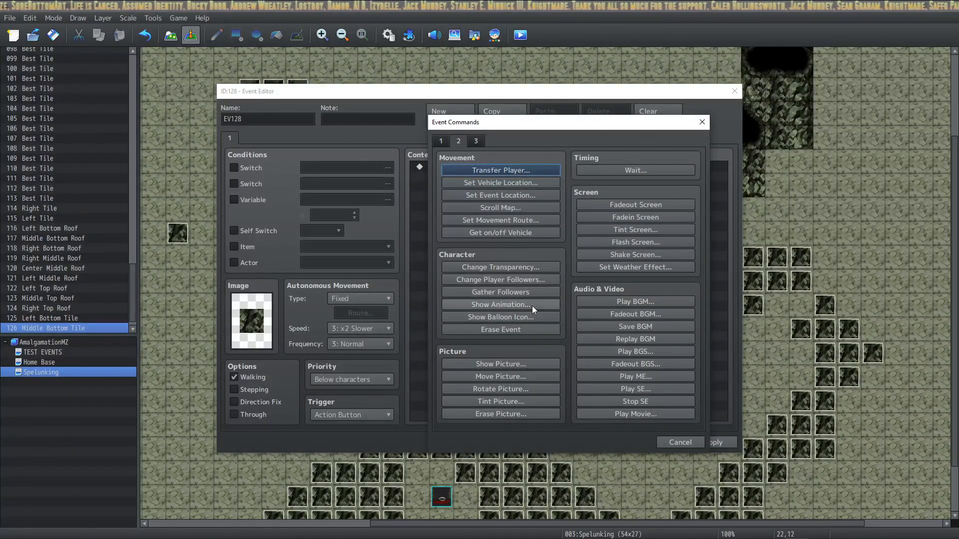
pyautogui.click(499, 304)
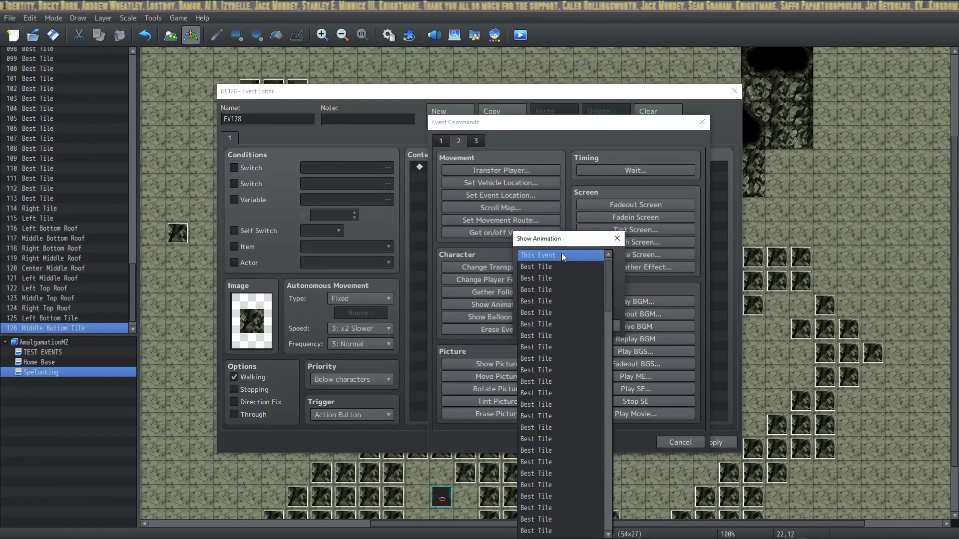
pyautogui.click(538, 255)
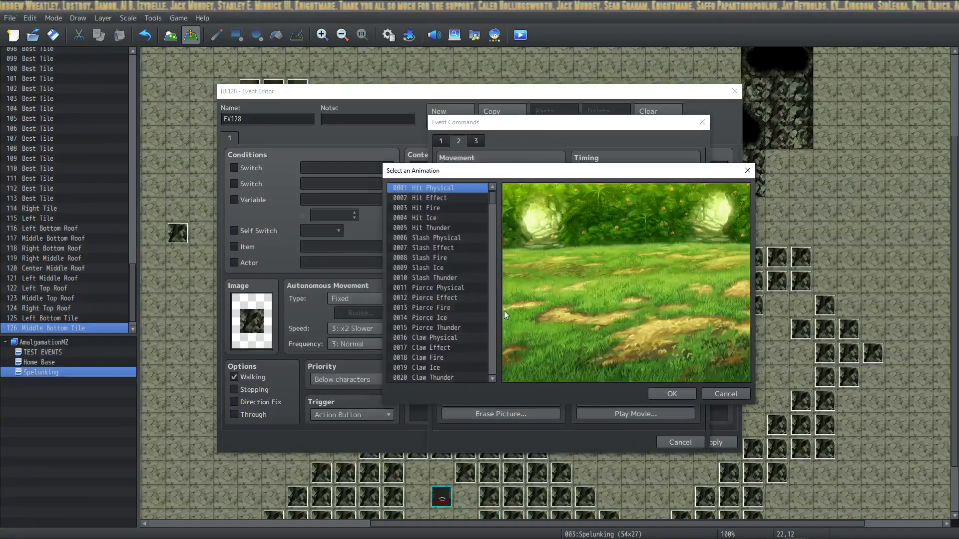
pyautogui.scroll(-3)
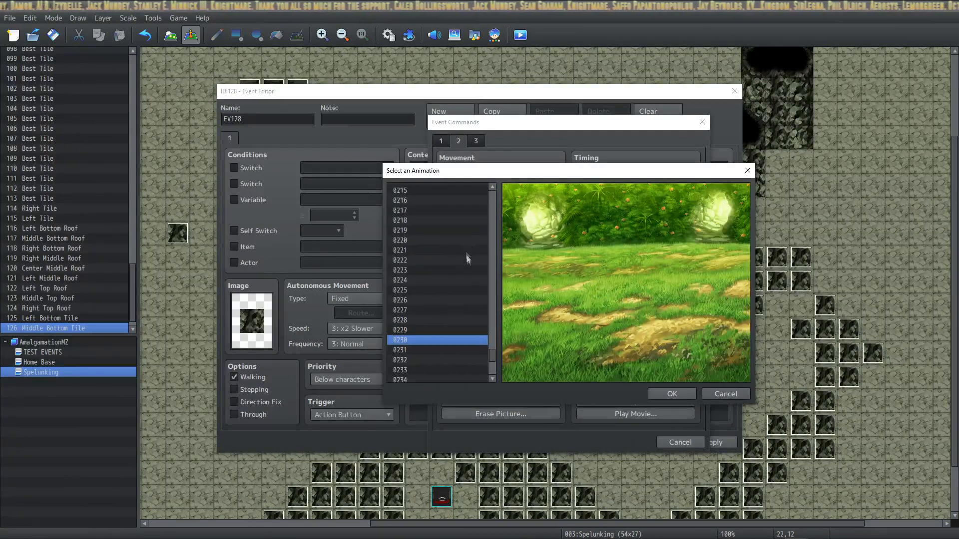
pyautogui.click(437, 220)
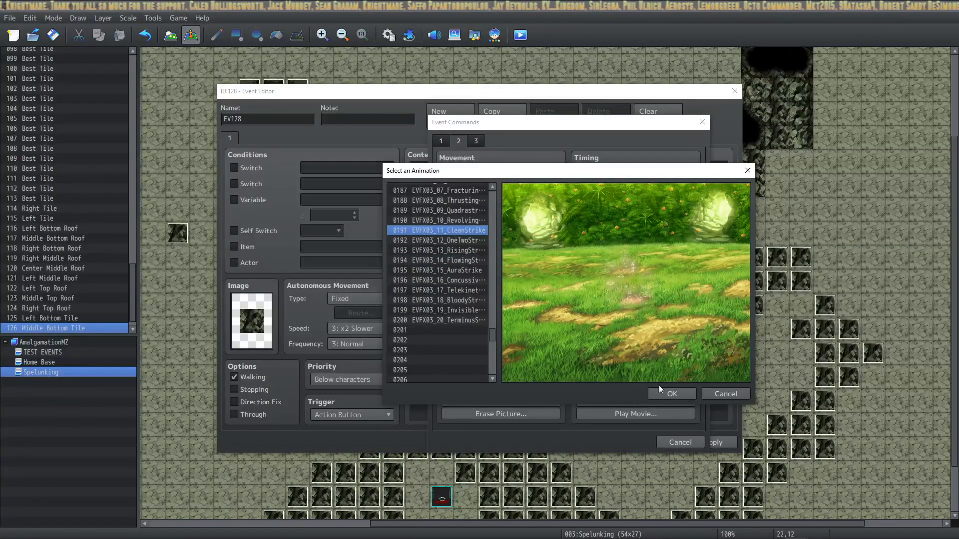
pyautogui.click(671, 394)
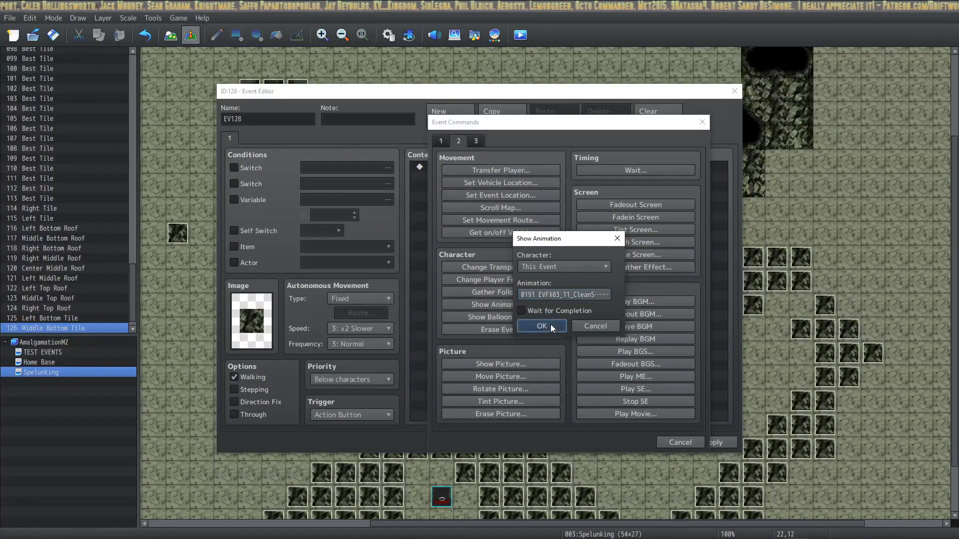
pyautogui.click(540, 325)
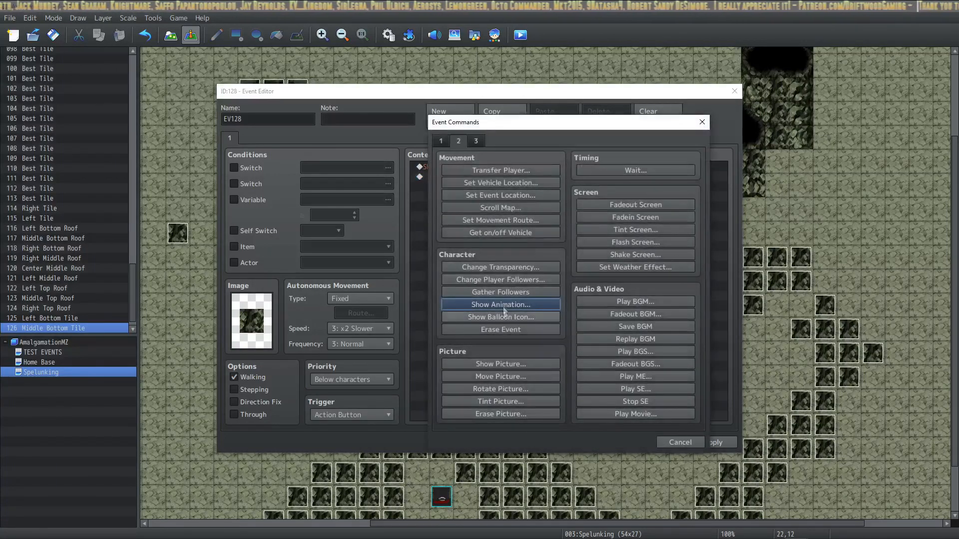
# Step: Add Control Self Switch A = ON after the animation
pyautogui.click(441, 141)
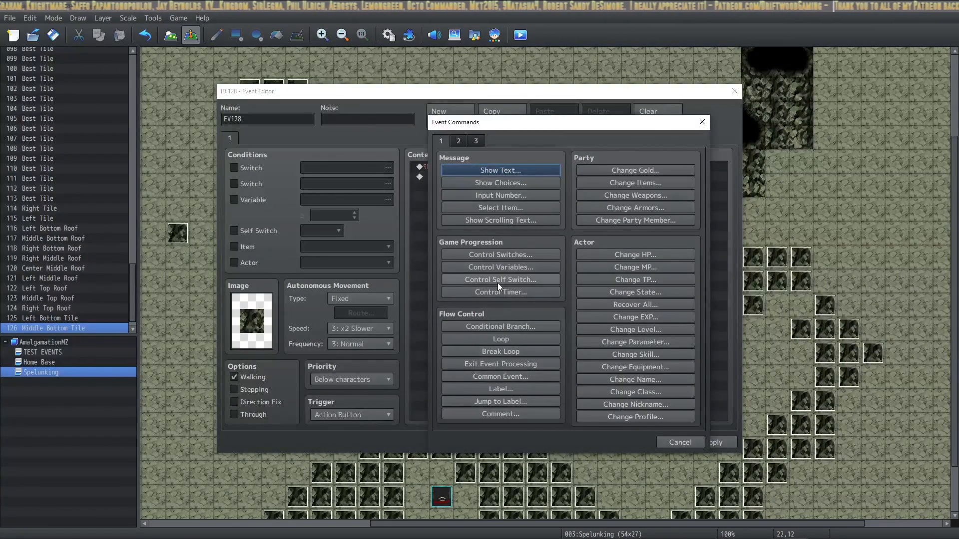
pyautogui.click(500, 280)
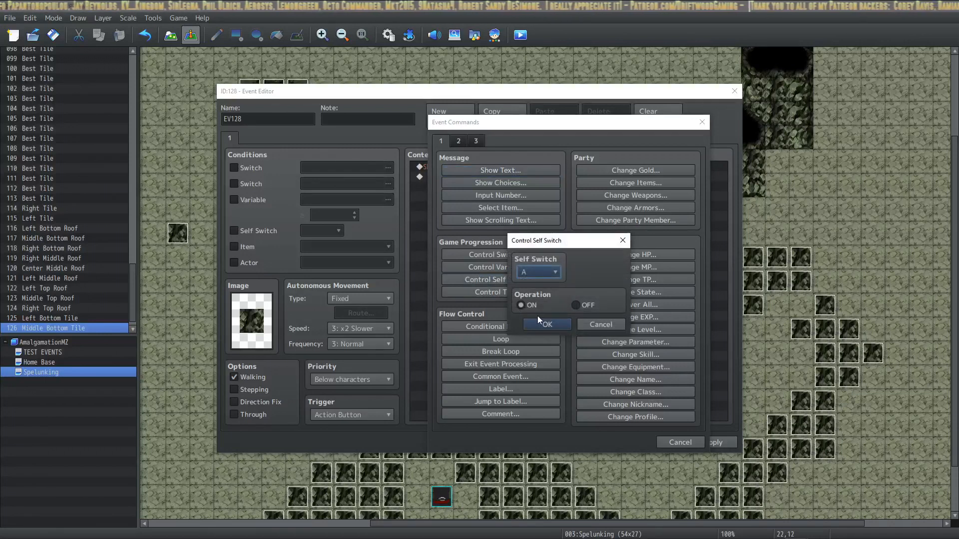
pyautogui.click(545, 323)
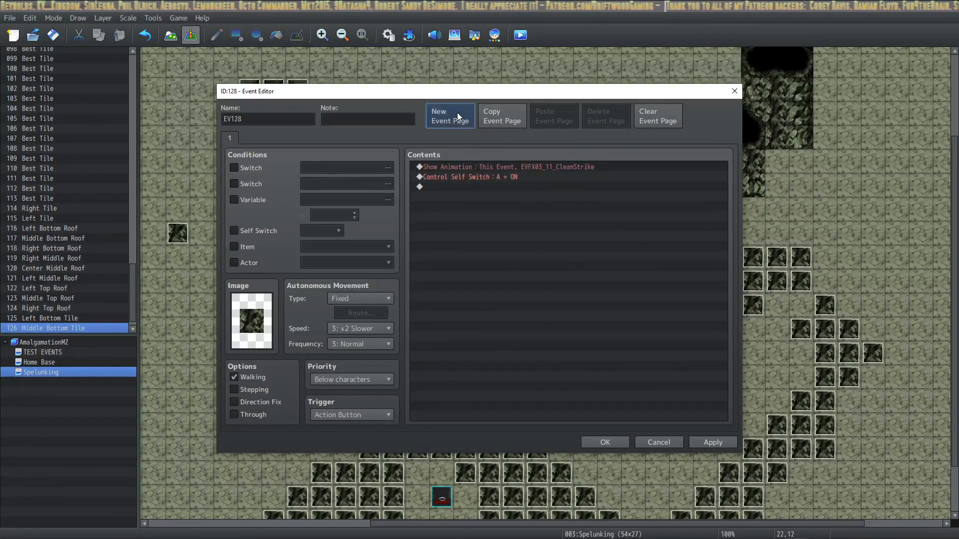
# Step: Add a second page to wall event EV128, then cancel out of its editor discarding changes
pyautogui.click(449, 115)
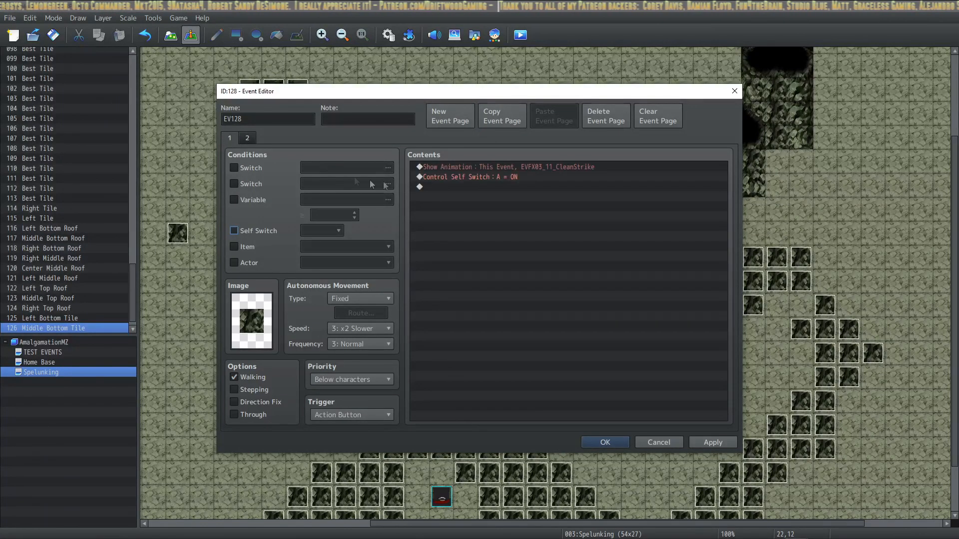
pyautogui.moveTo(527, 164)
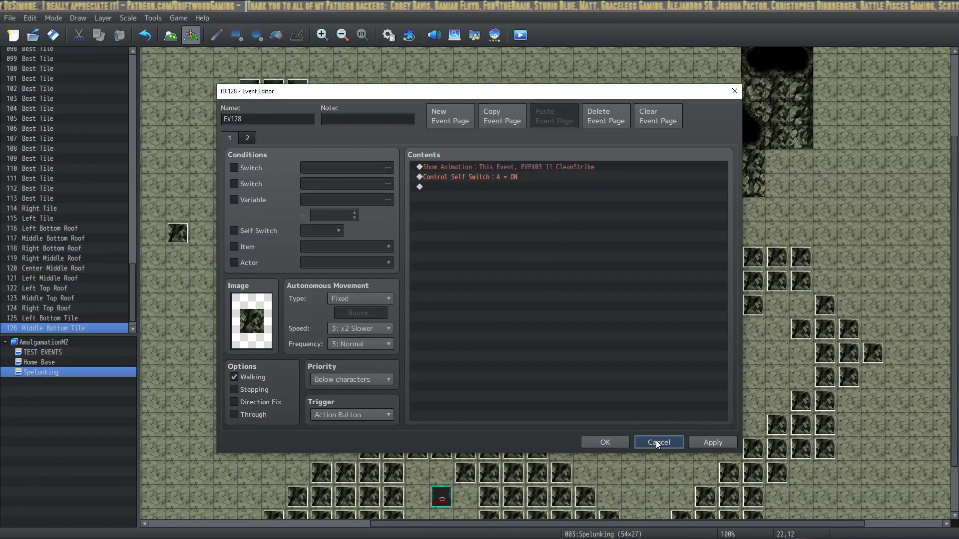
pyautogui.click(657, 442)
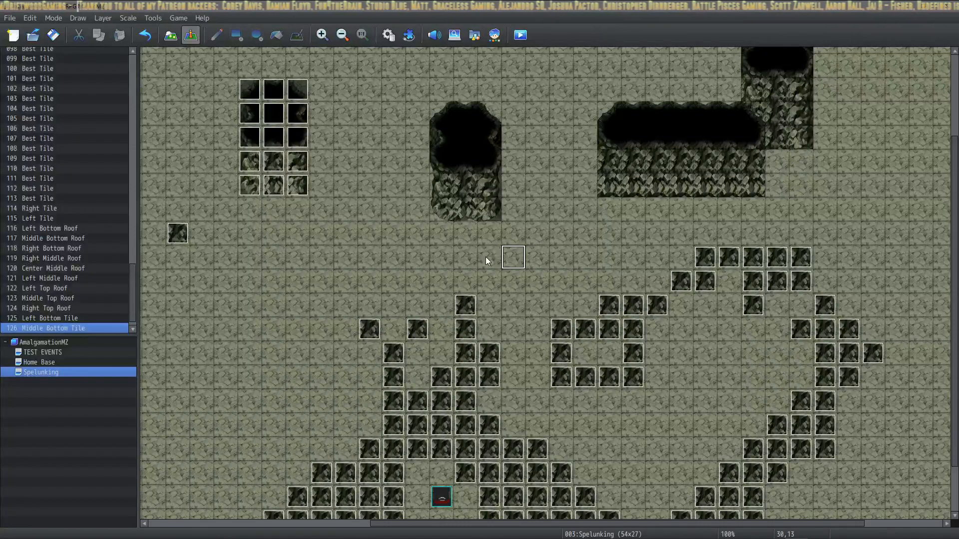
pyautogui.moveTo(432, 256)
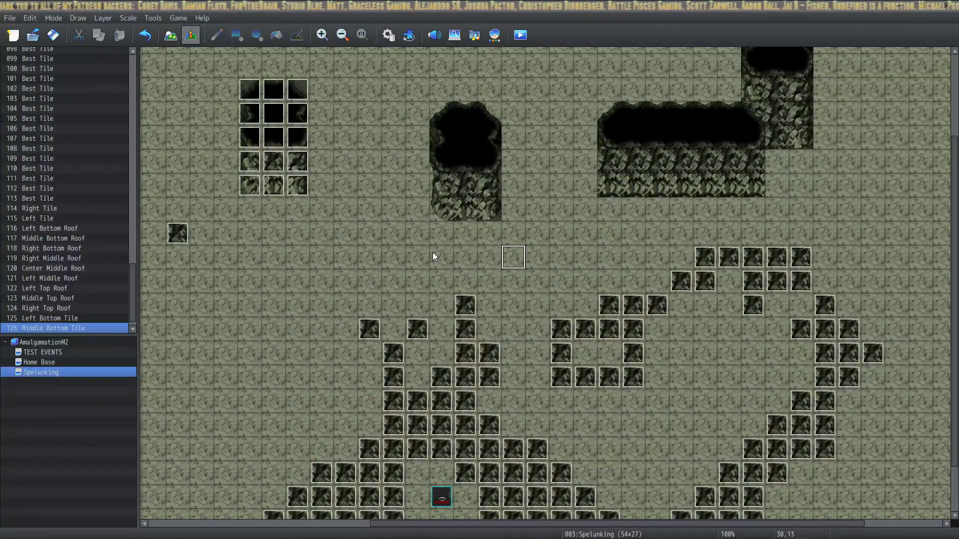